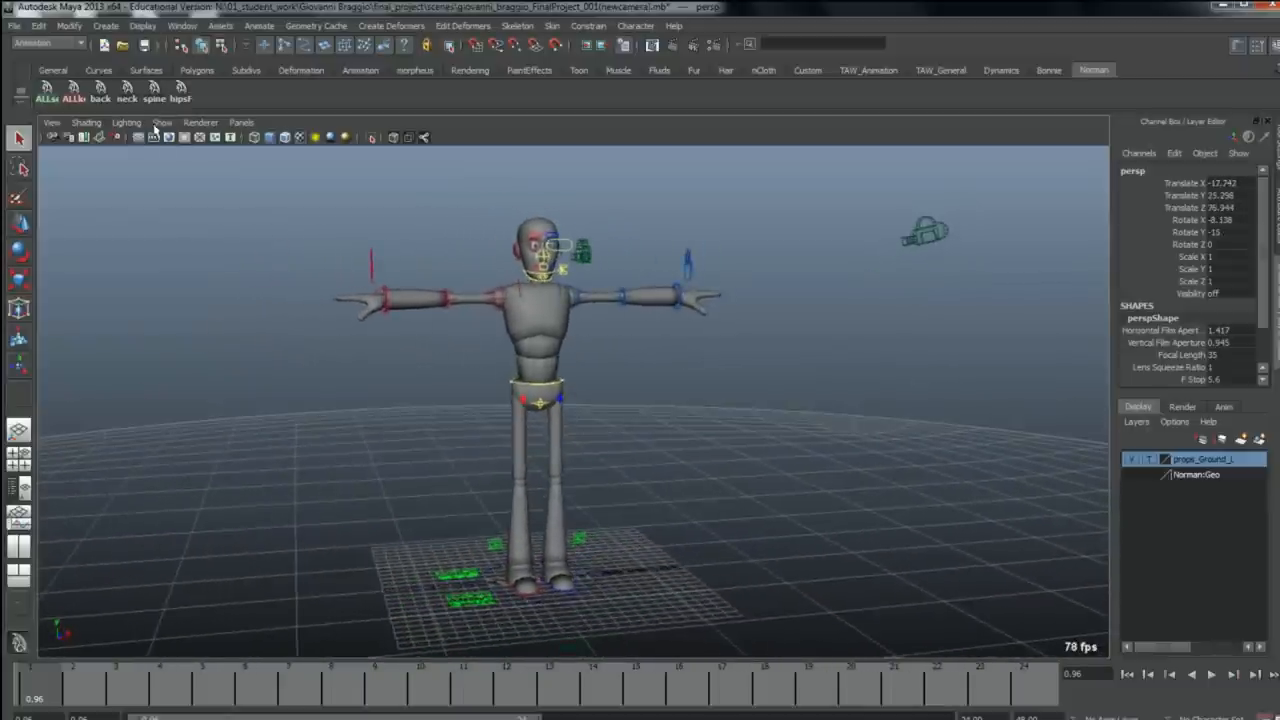
- Set the perspective view's Show menu to None, then enable only Polygons
{"action": "left_click", "coordinate": [161, 122]}
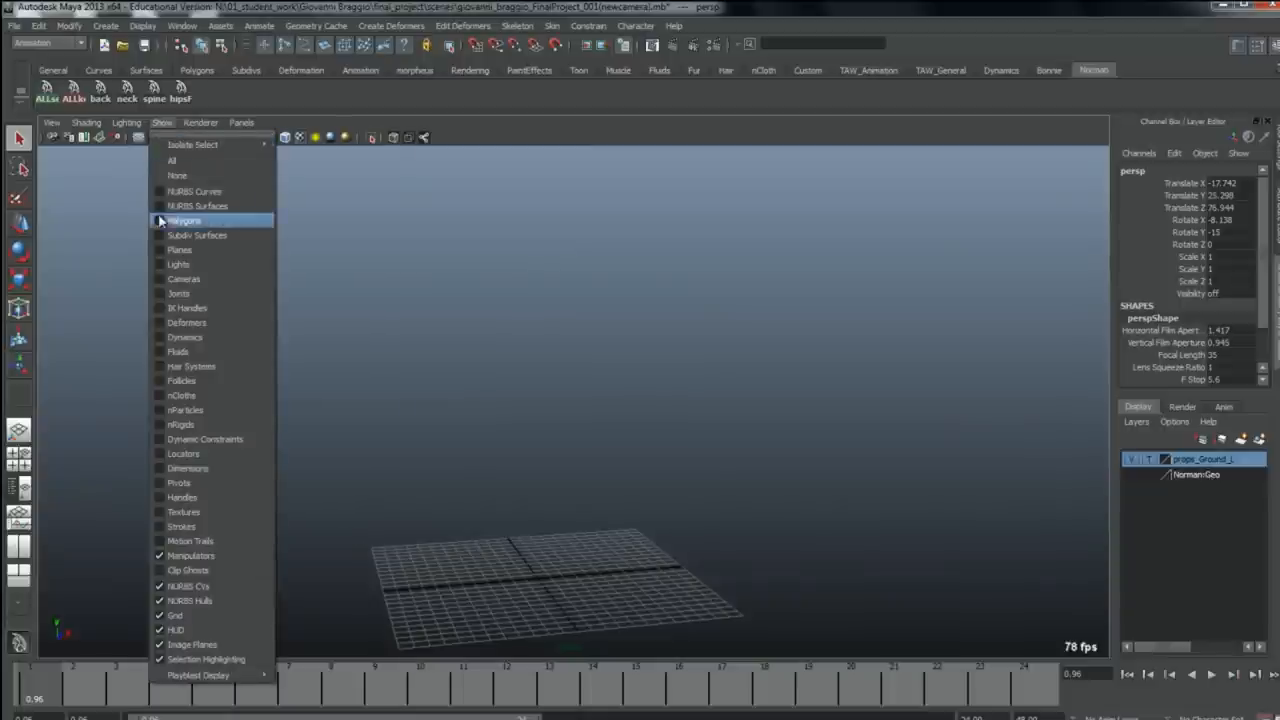
{"action": "left_click", "coordinate": [185, 220]}
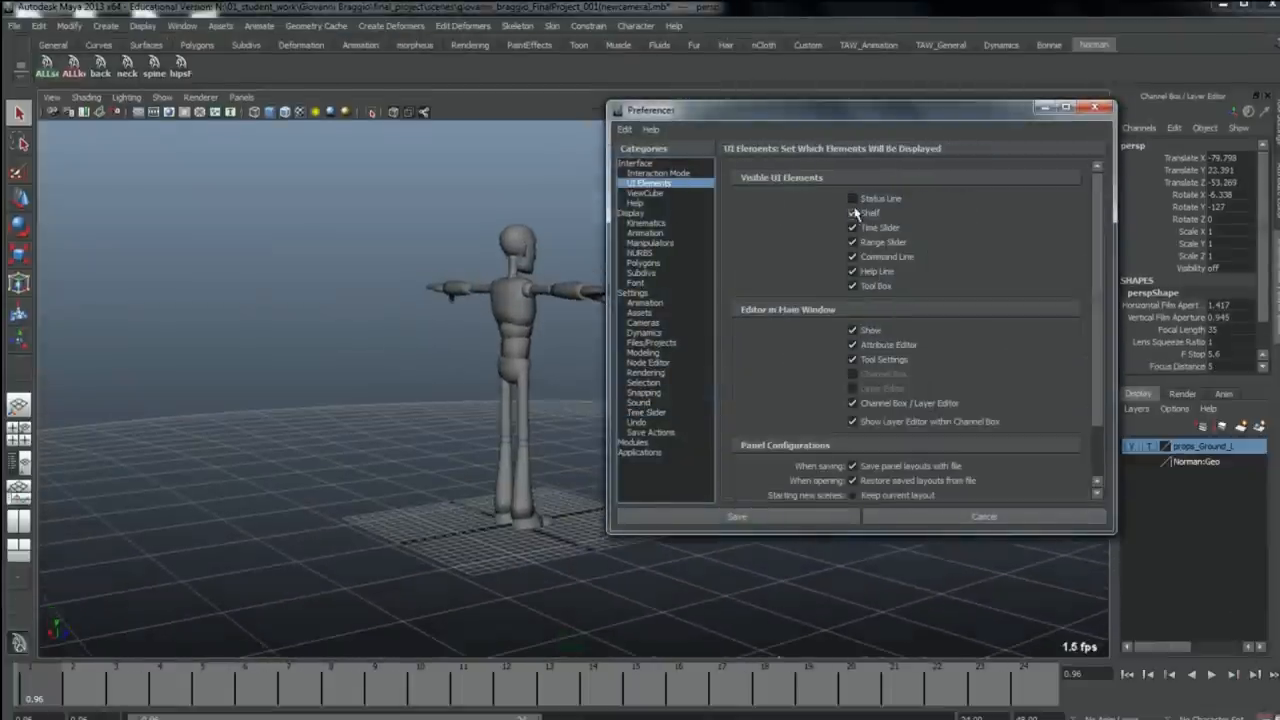
- Uncheck Shelf in the UI Elements preferences to hide the shelf
{"action": "left_click", "coordinate": [852, 213]}
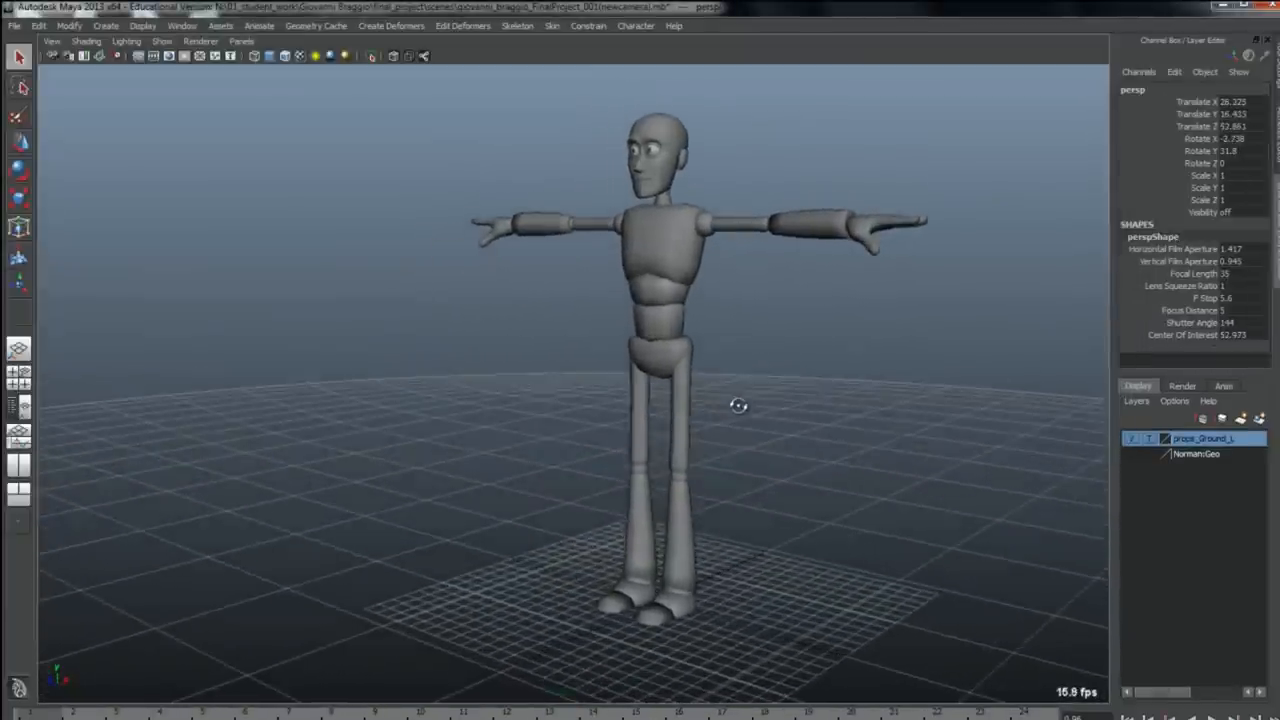
- Tumble the perspective camera around Norman for a centred full-body view
{"action": "left_click_drag", "start_coordinate": [738, 405], "coordinate": [795, 407]}
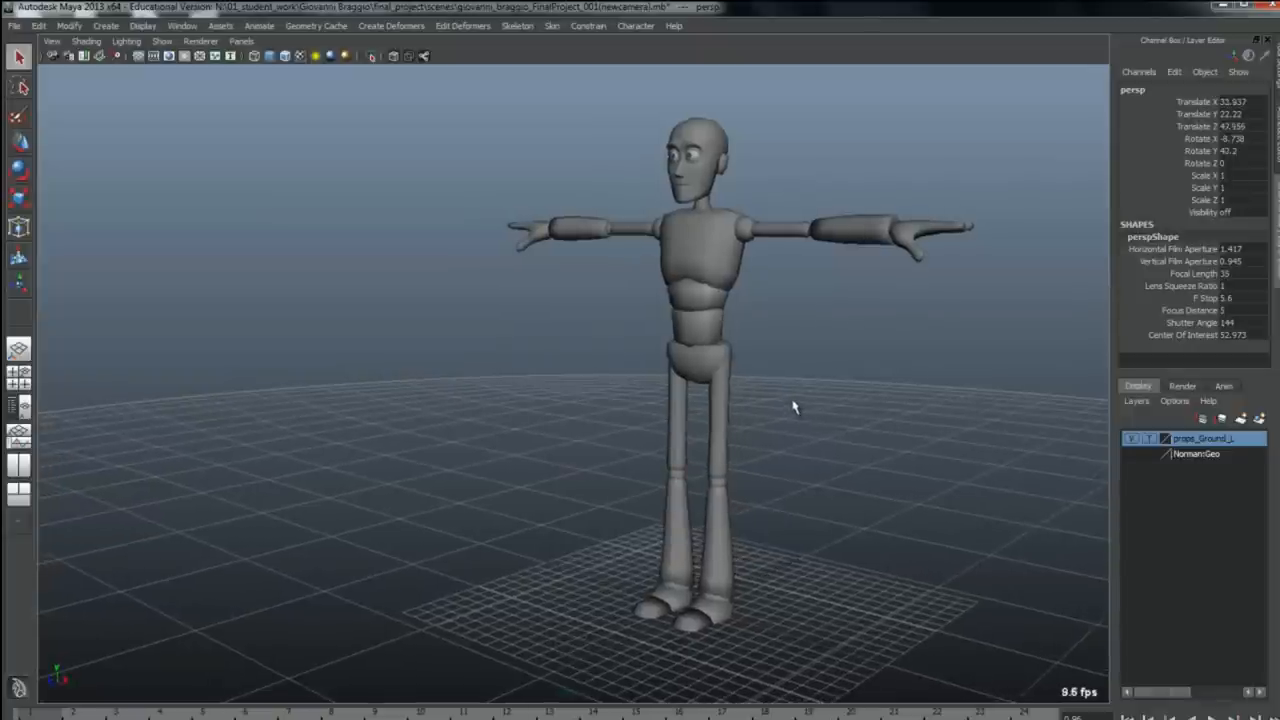
{"action": "left_click_drag", "start_coordinate": [795, 407], "coordinate": [815, 398]}
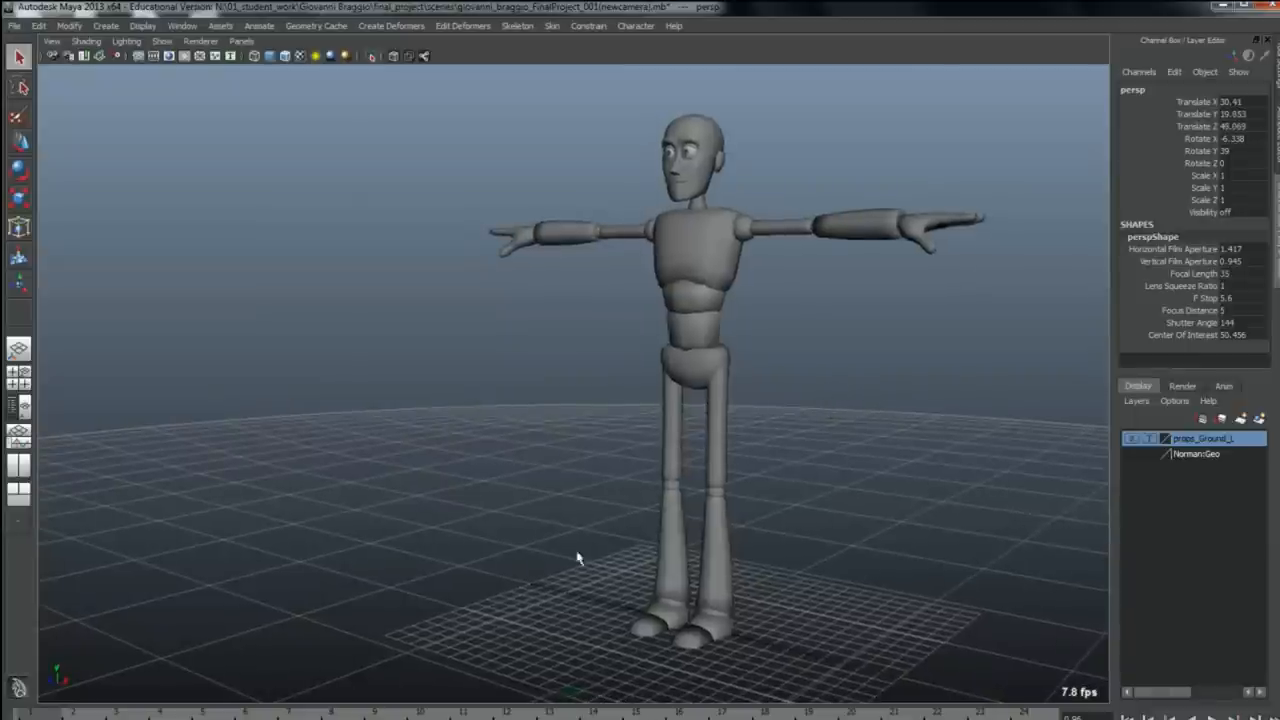
{"action": "mouse_move", "coordinate": [213, 226]}
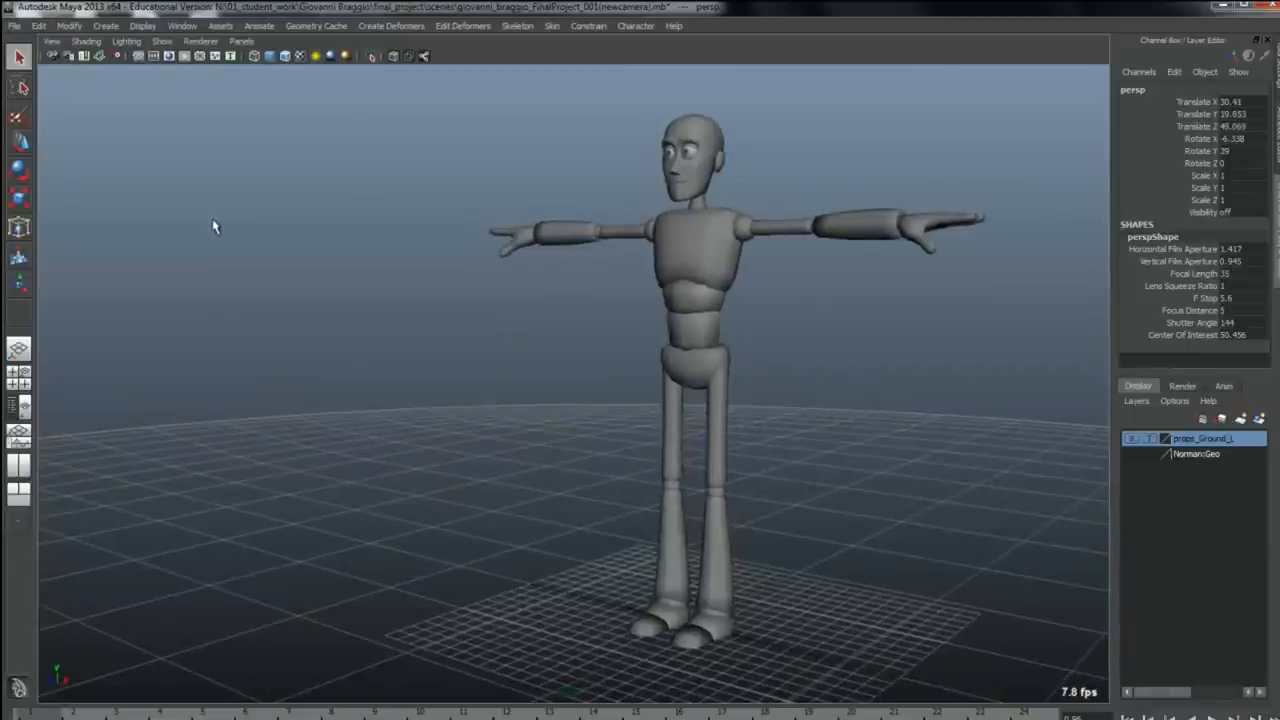